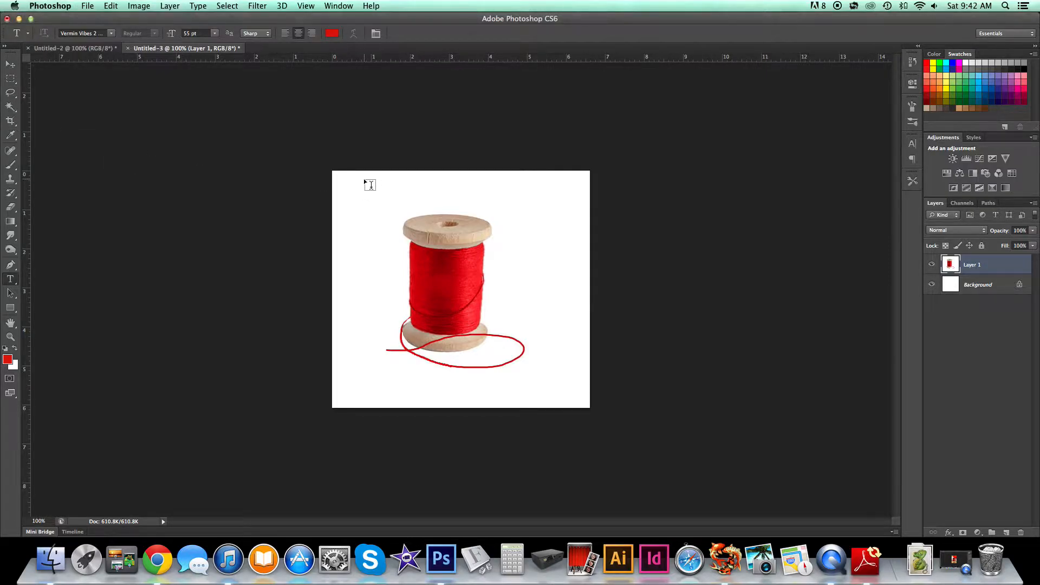
mouse_move(375, 196)
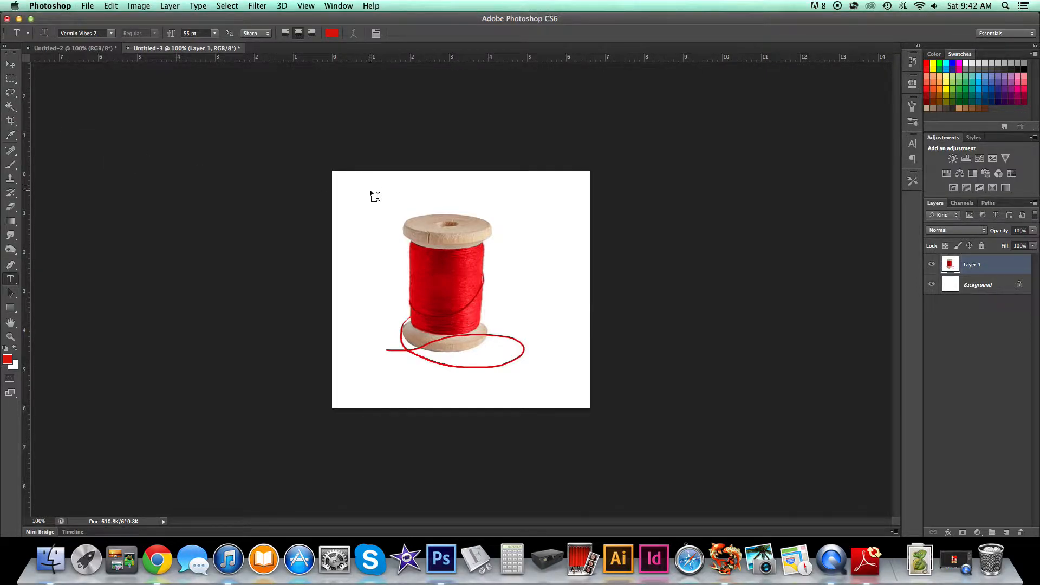
- Crop the spool image to a tight frame around the red thread spool
left_click(10, 120)
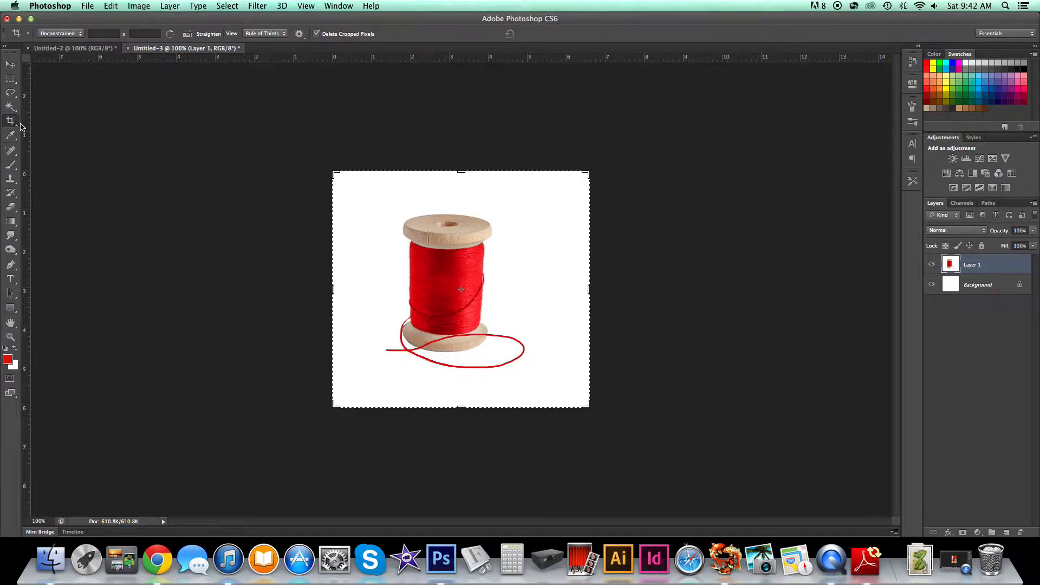
left_click_drag(333, 171, 356, 184)
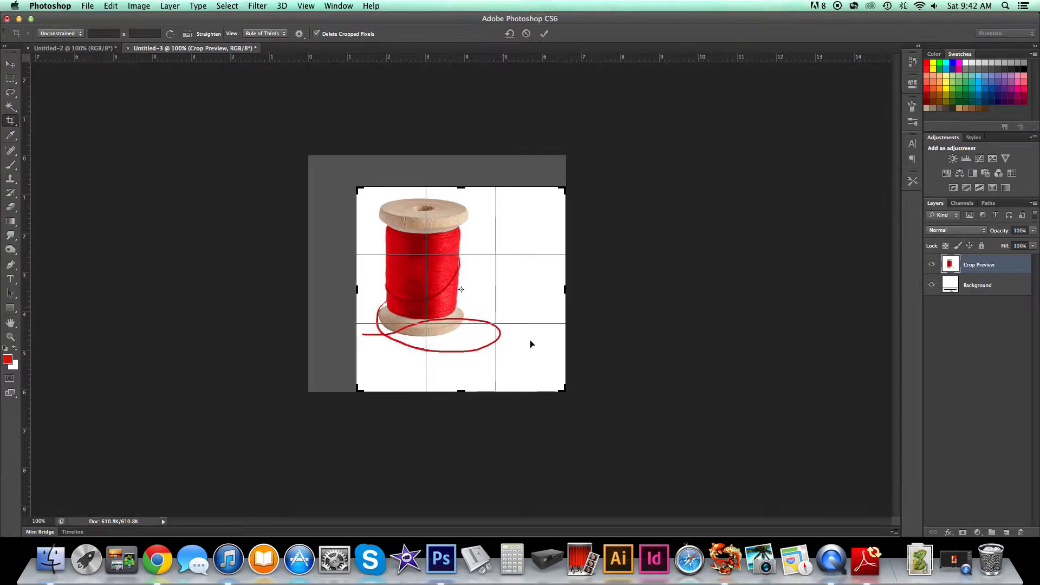
left_click_drag(564, 391, 543, 377)
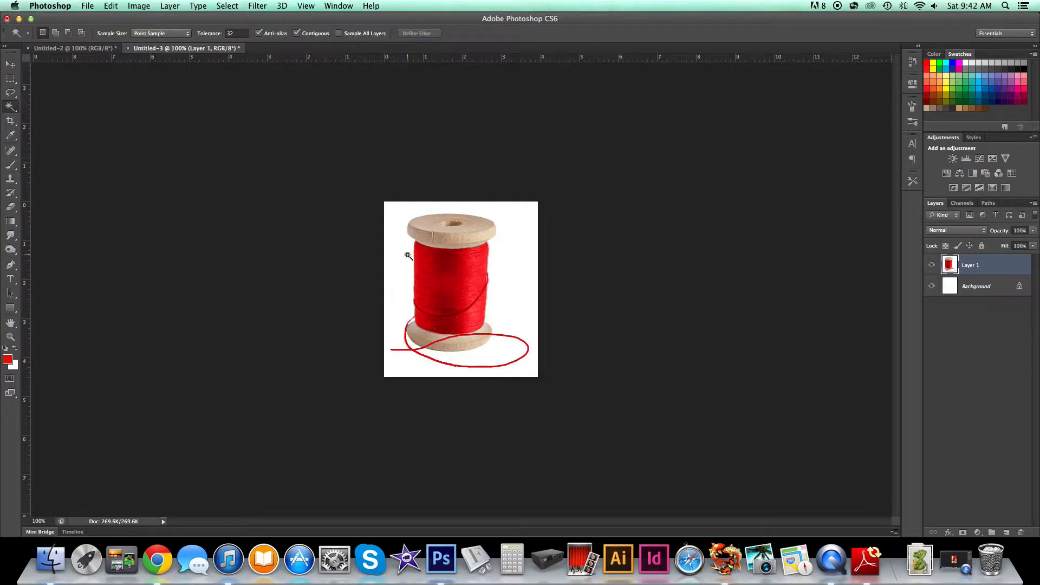
- Select the white background with the Magic Wand and reset the colours to black and white
left_click(407, 257)
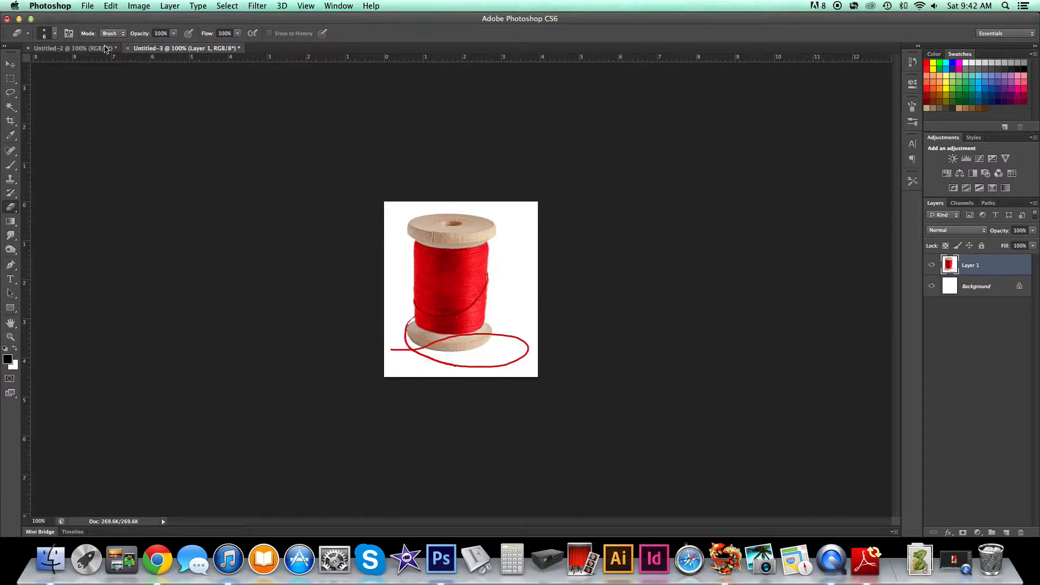
- Define a new brush preset named 'Thread' from the spool image
left_click(110, 6)
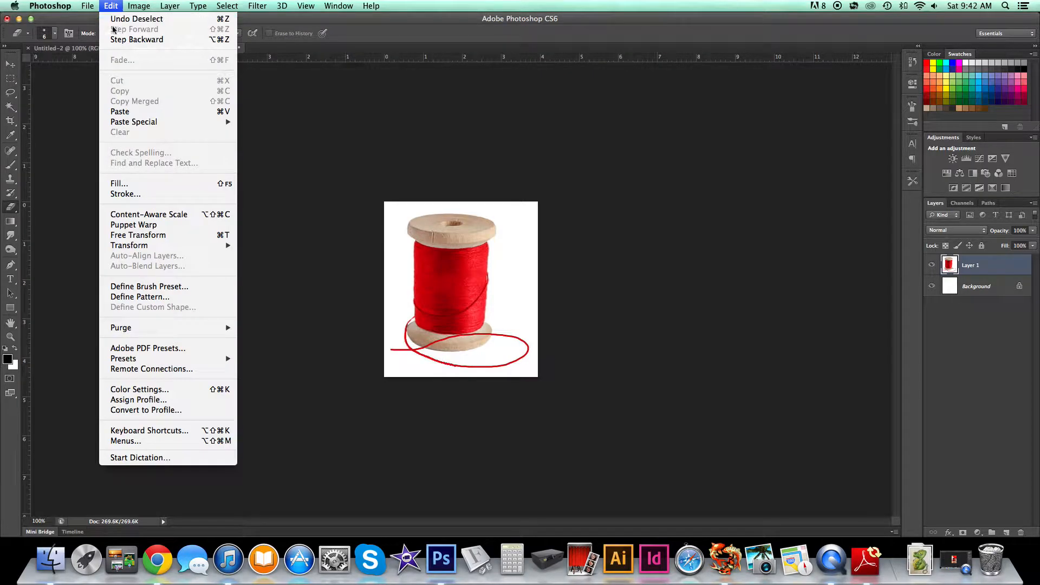
mouse_move(149, 286)
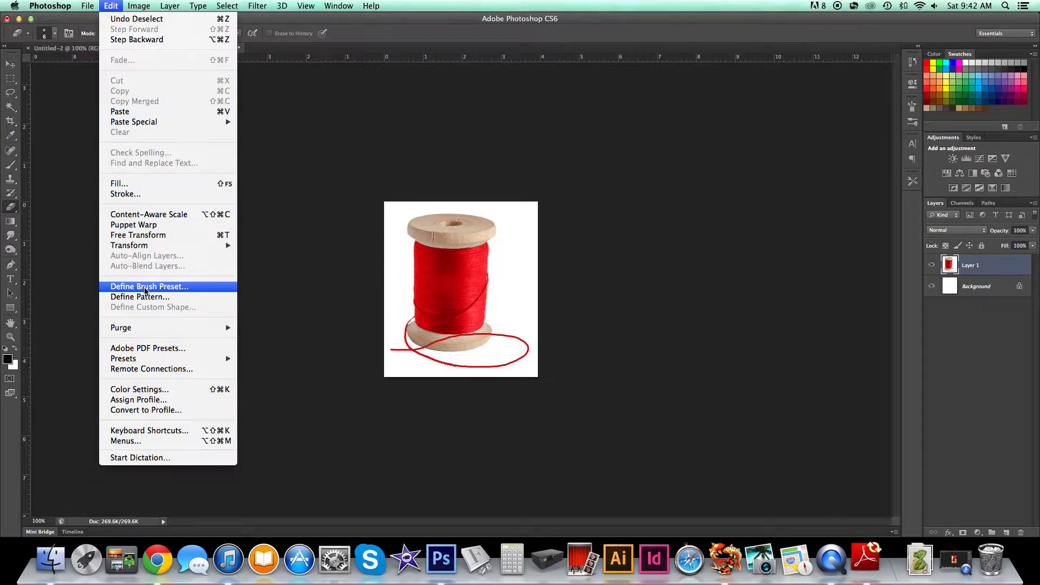
left_click(149, 286)
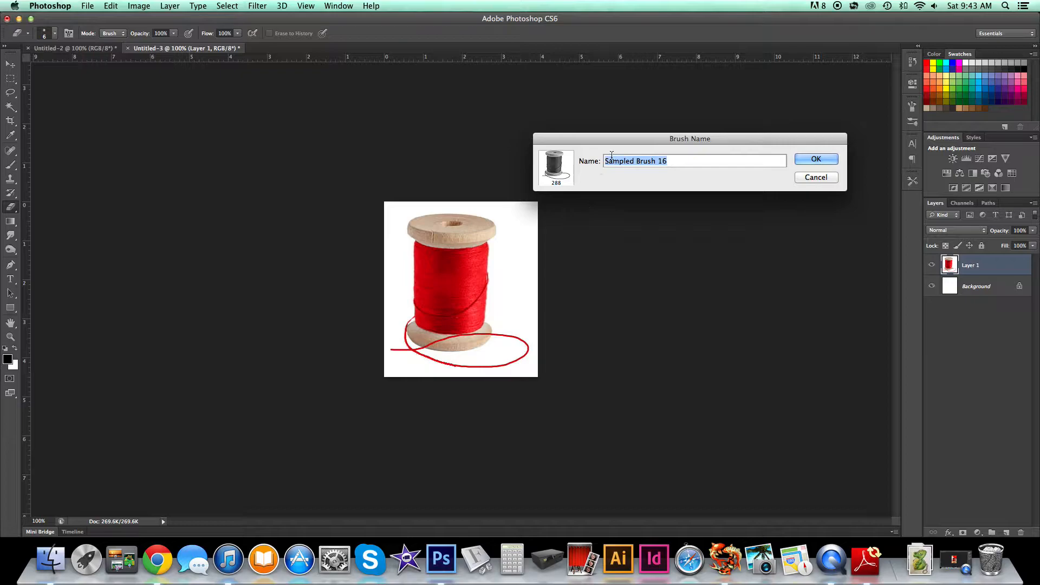
type("Thr")
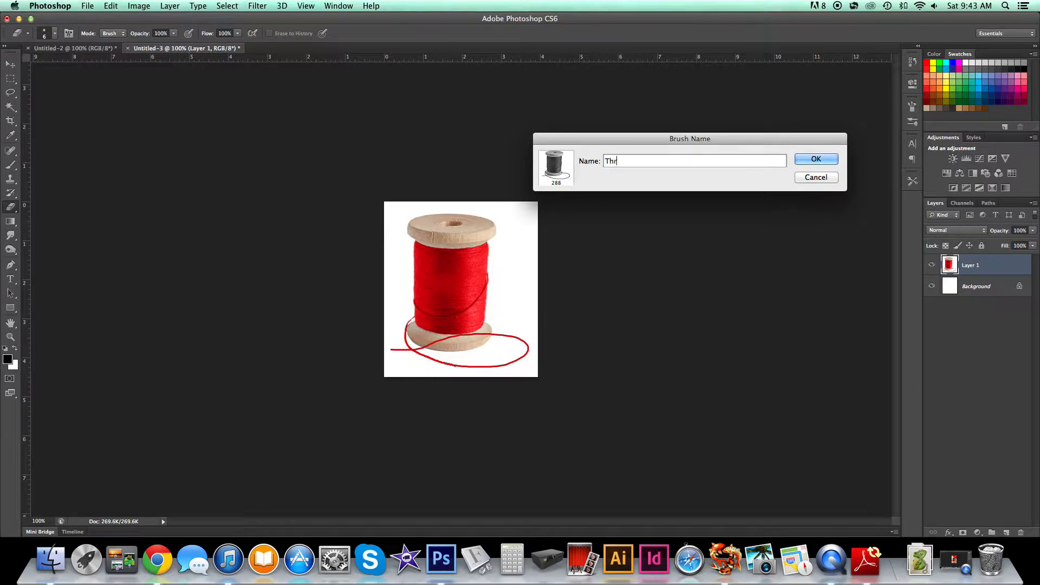
type("ead")
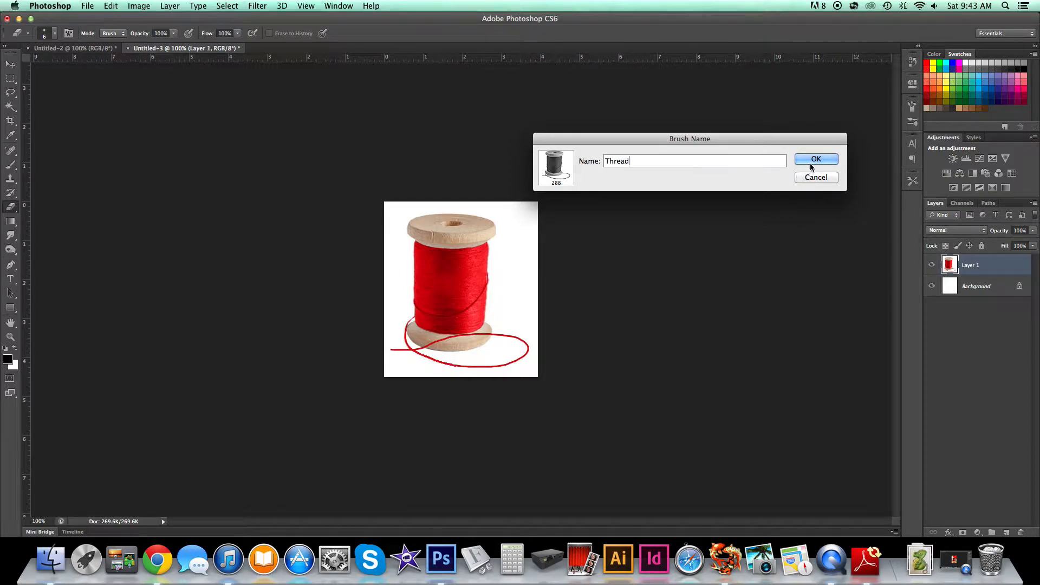
left_click(816, 158)
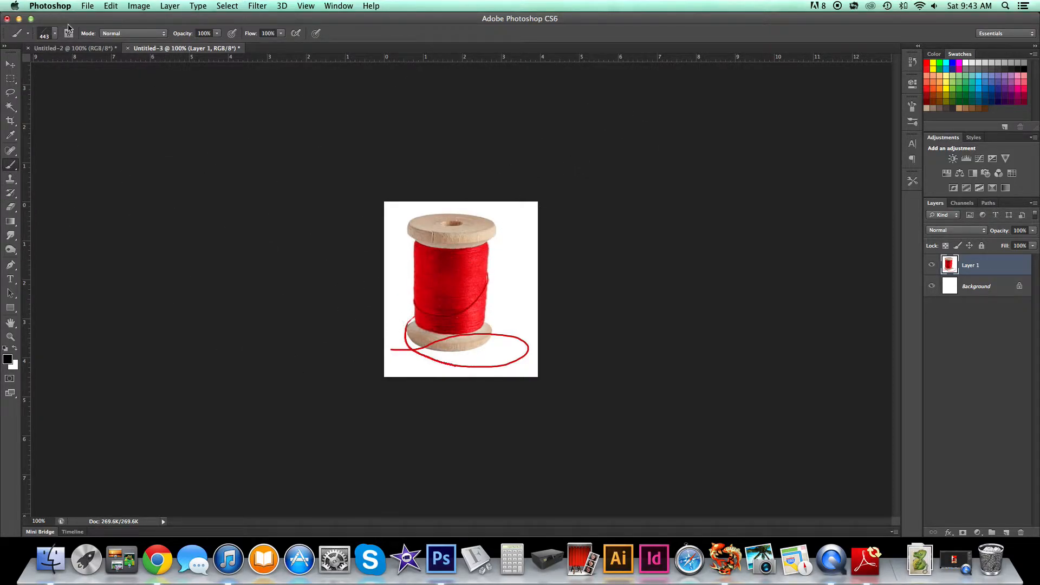
- Choose the new Thread brush from the Brush Preset picker
left_click(55, 33)
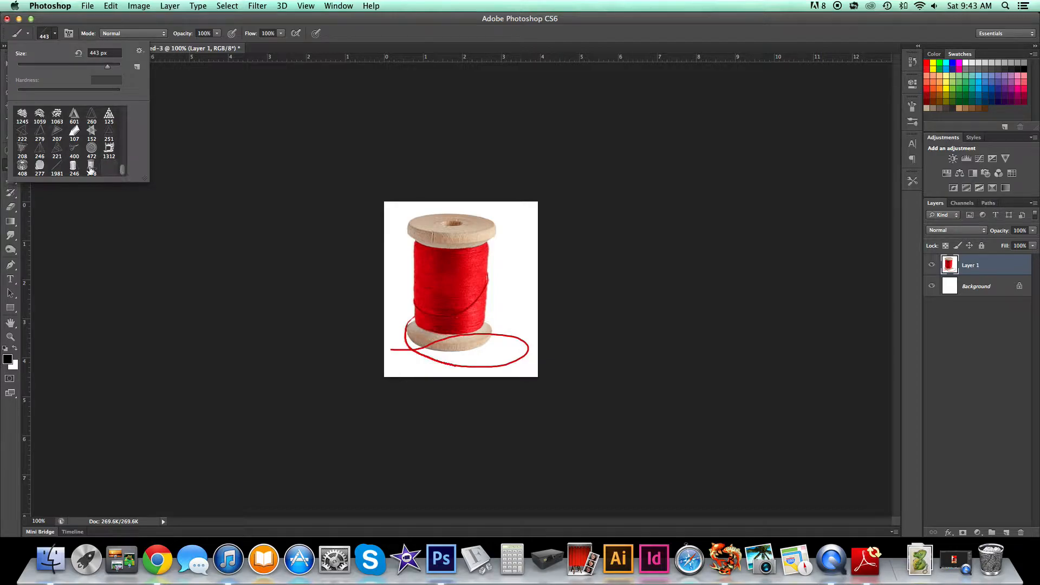
left_click(91, 166)
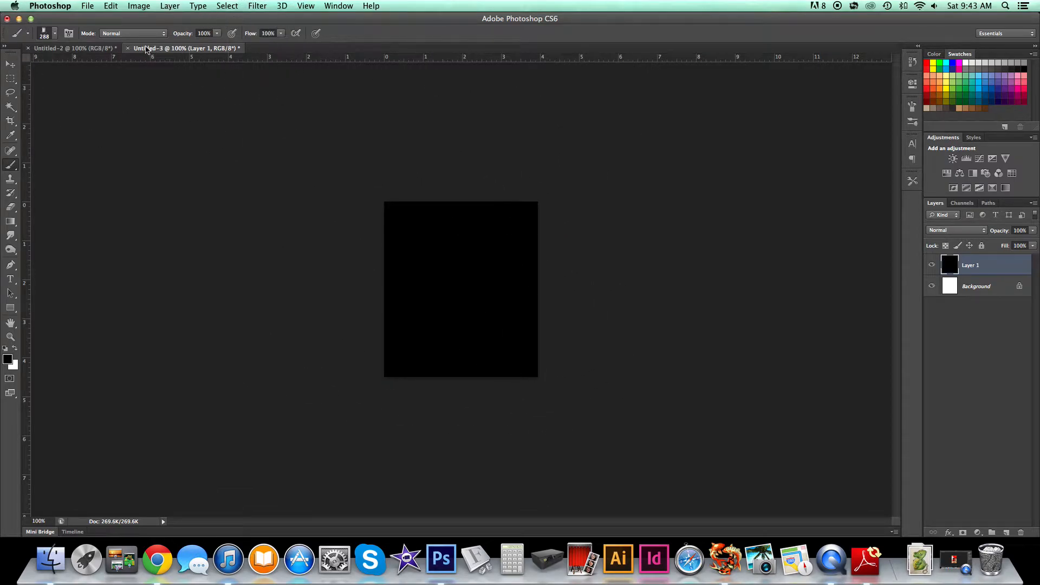
left_click(86, 6)
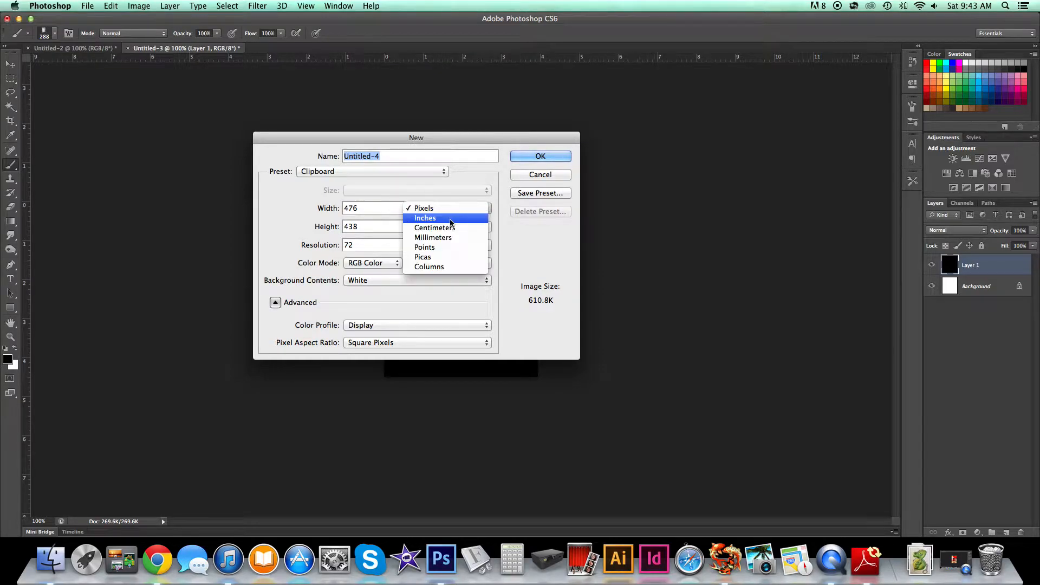
- Create a blank white document measuring 6 × 6 inches
left_click(425, 218)
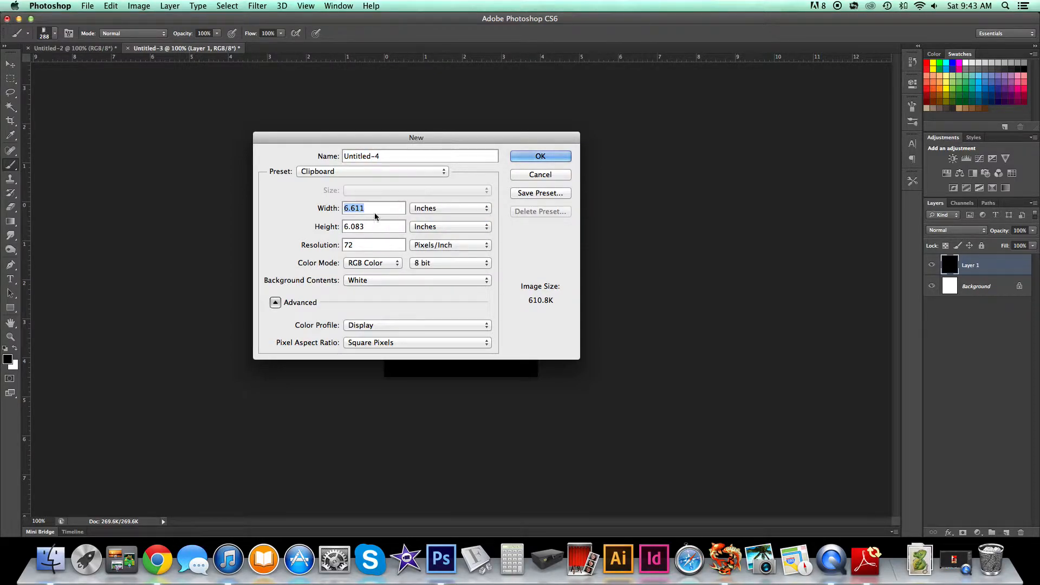
type("6")
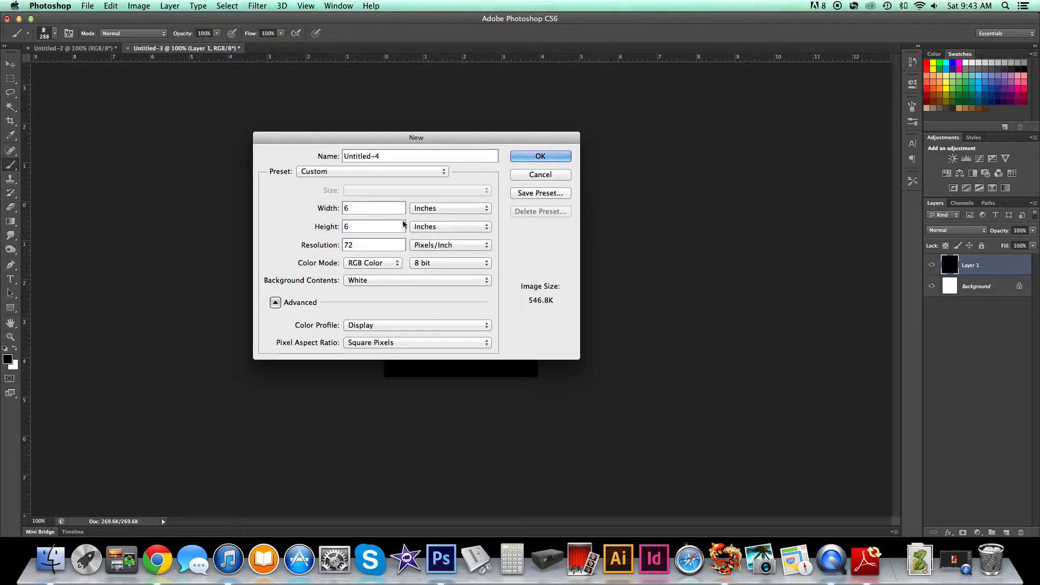
left_click(540, 156)
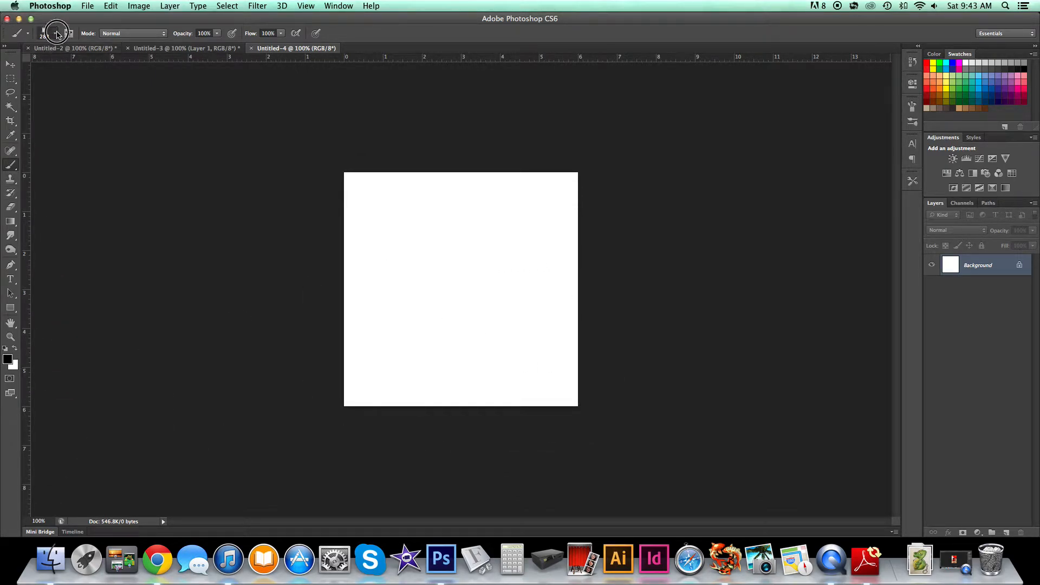
- Set the foreground colour to medium green #47a22f and fill the background
left_click(56, 33)
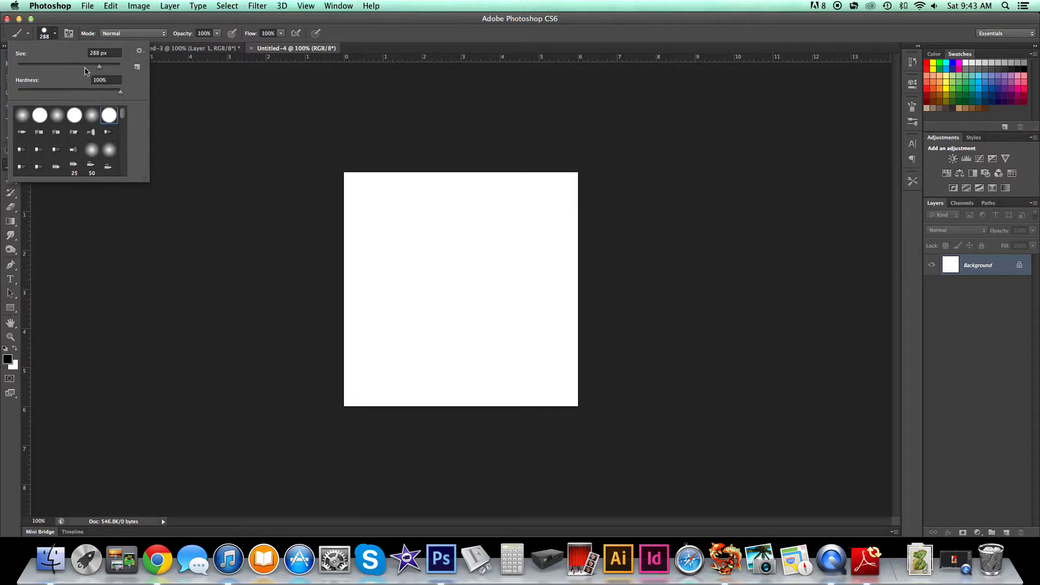
left_click(7, 357)
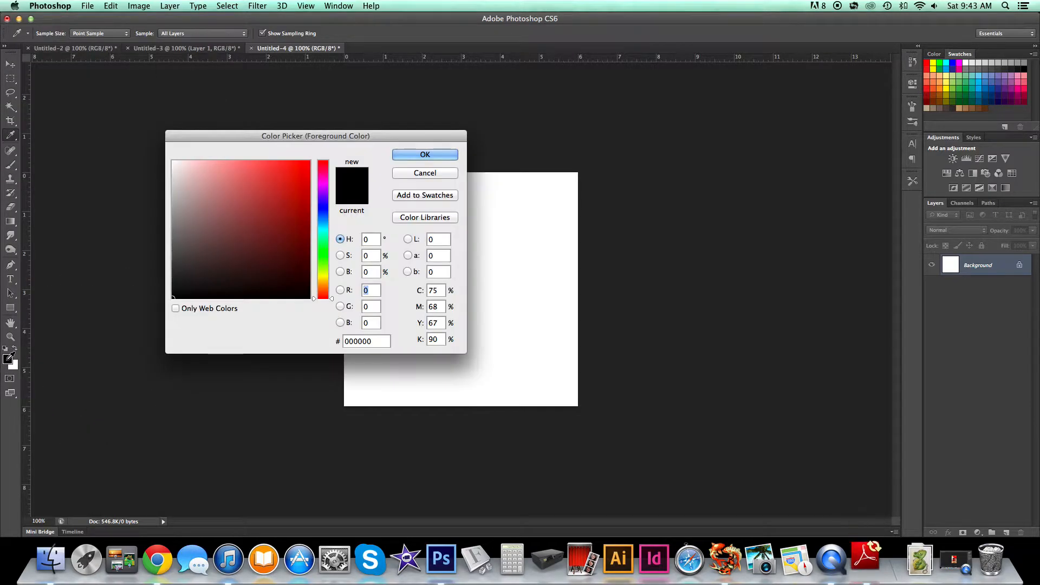
left_click(325, 255)
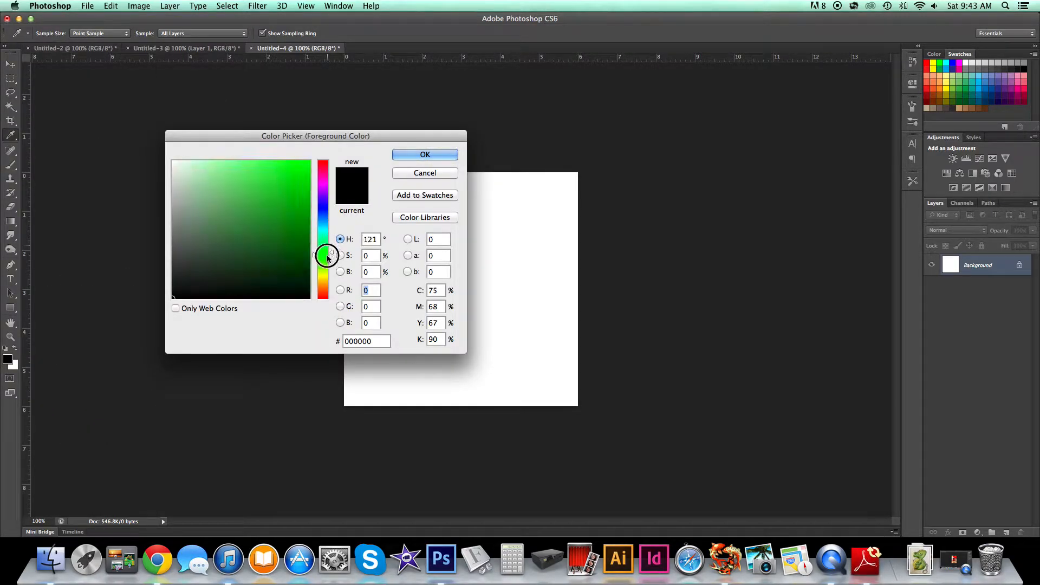
left_click(270, 210)
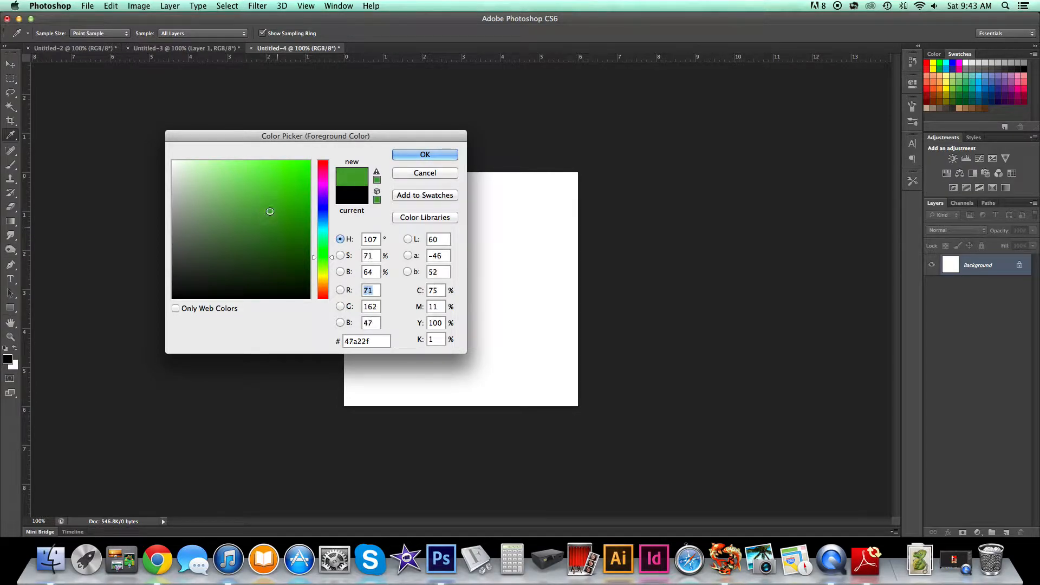
left_click(425, 154)
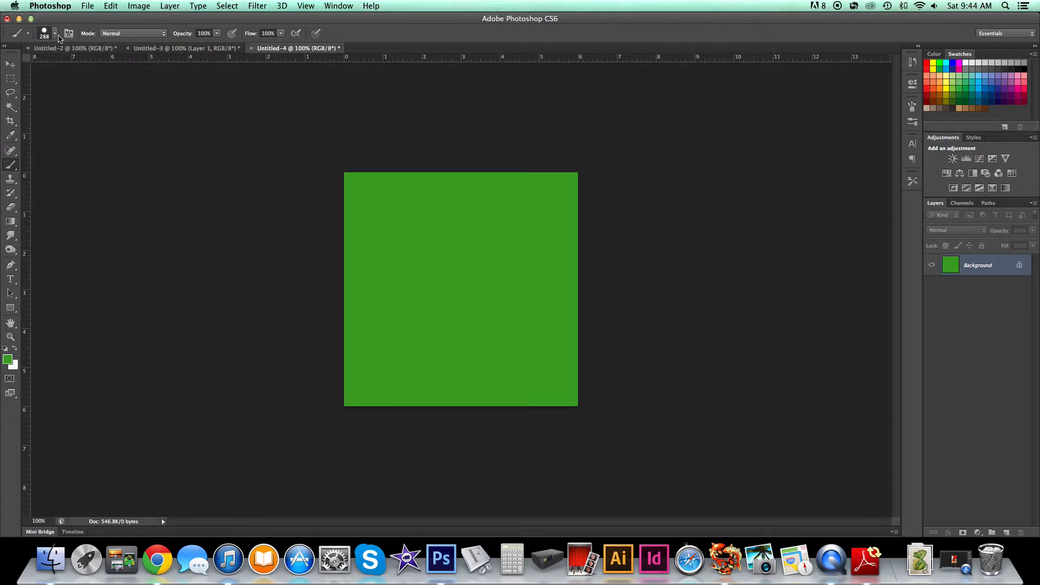
- Set the foreground colour to a dark teal
left_click(54, 33)
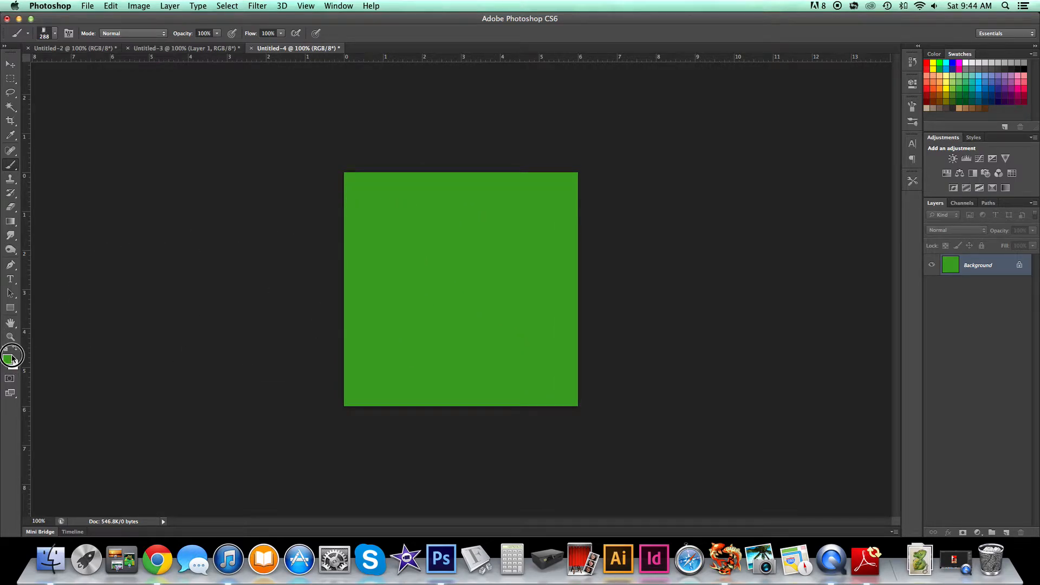
left_click(8, 359)
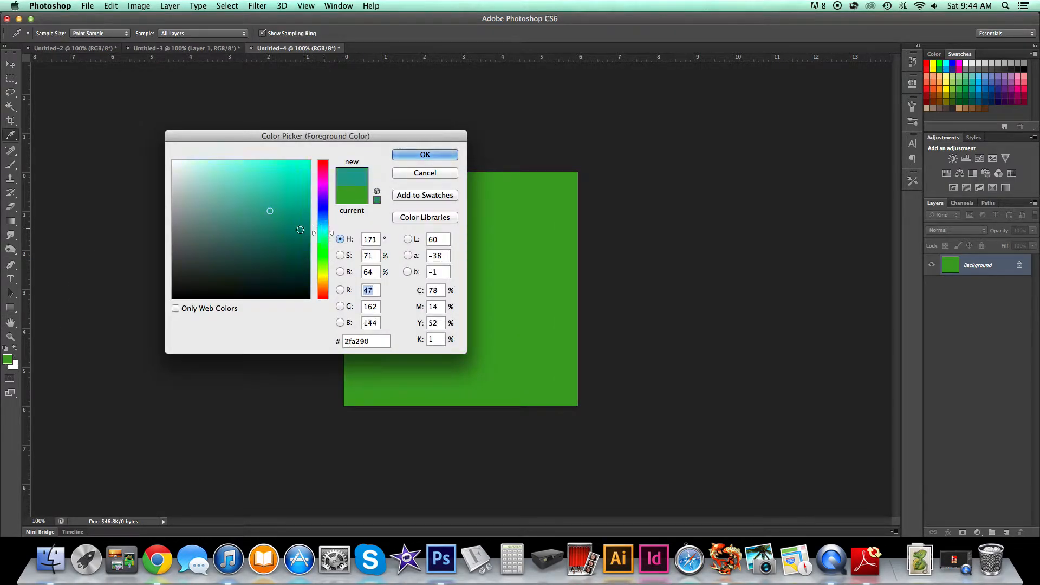
left_click(425, 154)
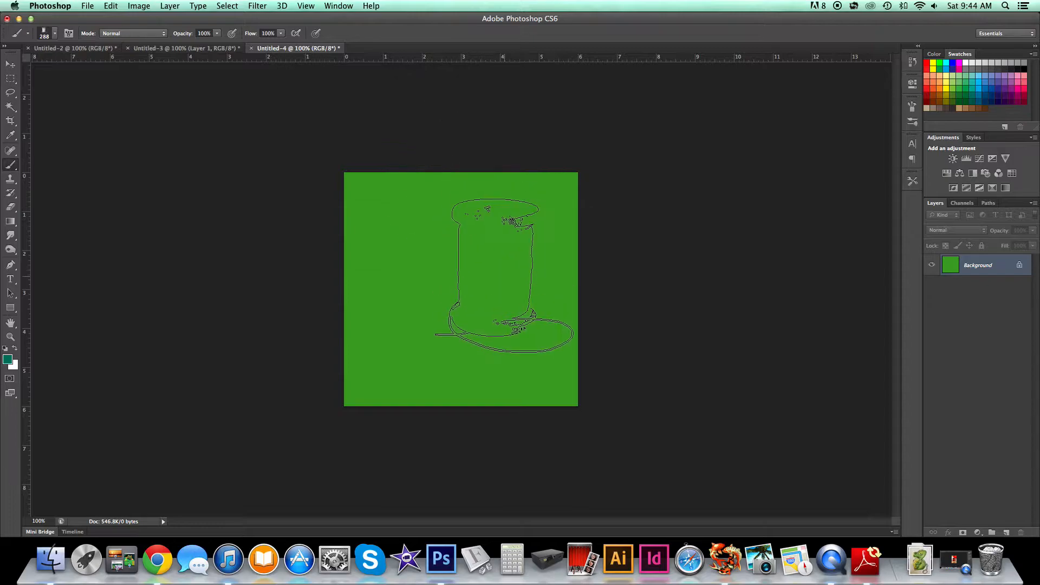
left_click(8, 358)
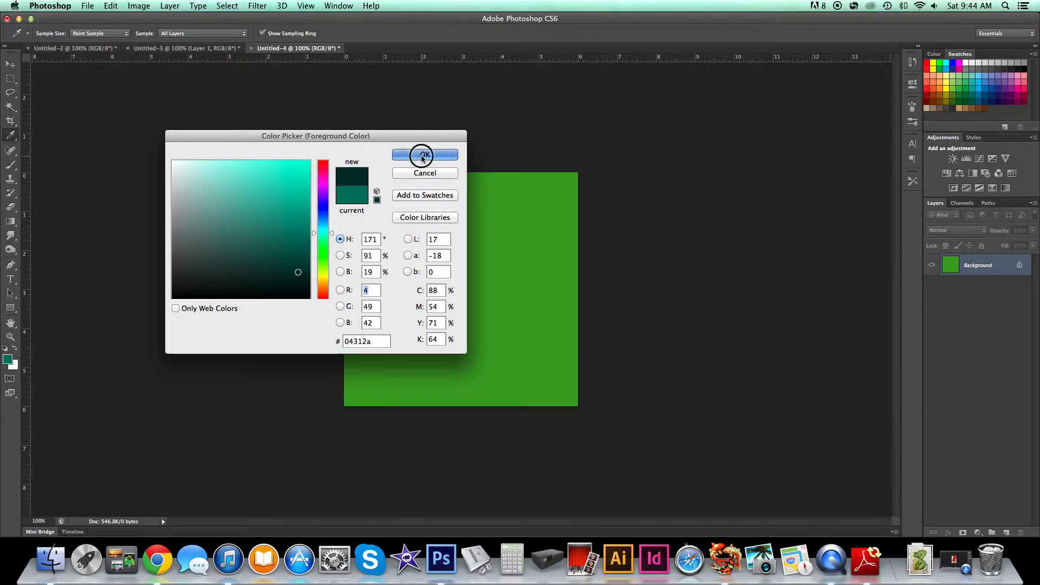
left_click(425, 155)
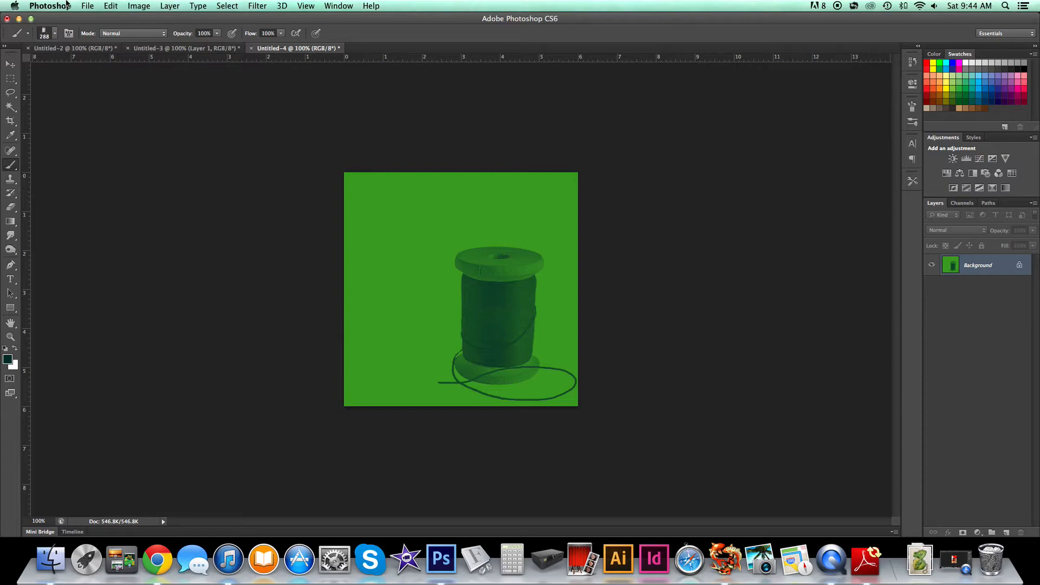
- Choose the pincushion brush with a light green foreground colour
left_click(56, 33)
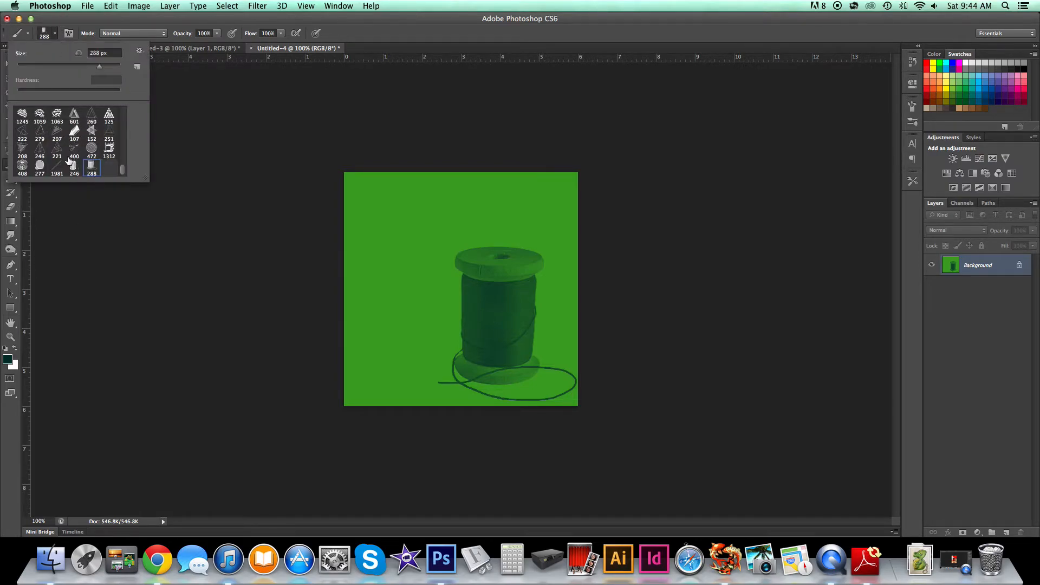
left_click(39, 166)
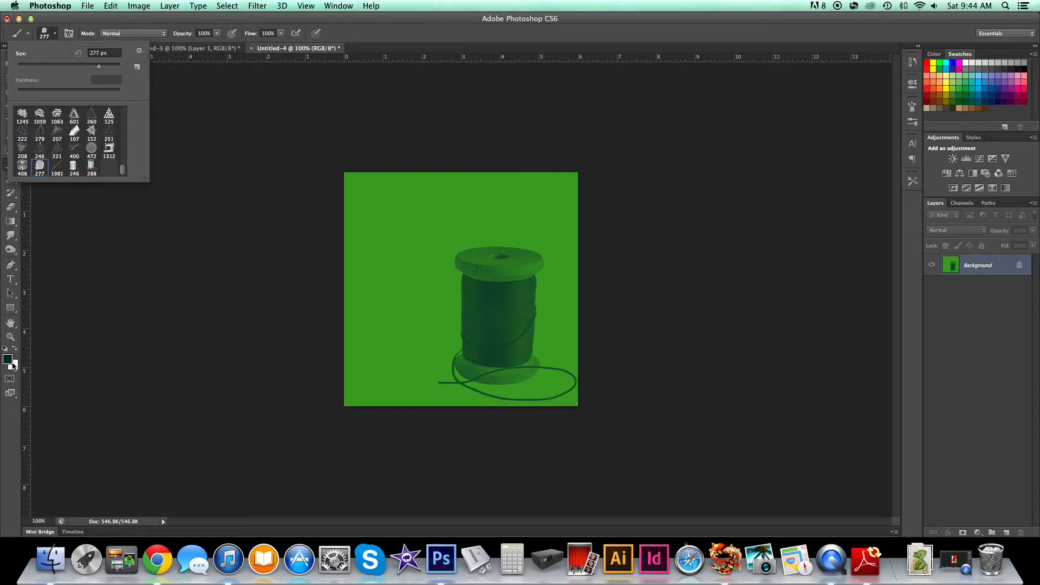
left_click(9, 360)
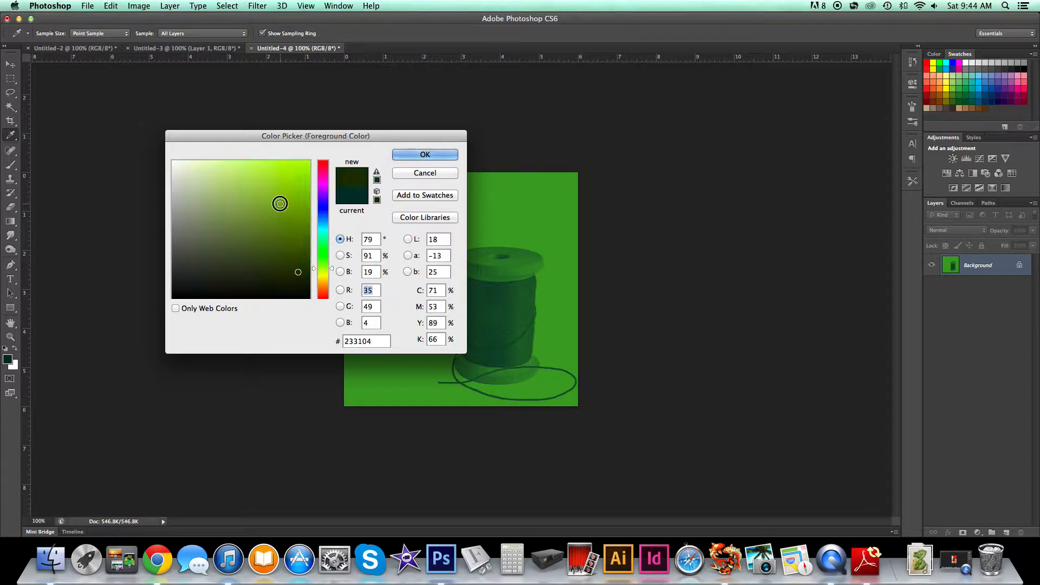
left_click(424, 155)
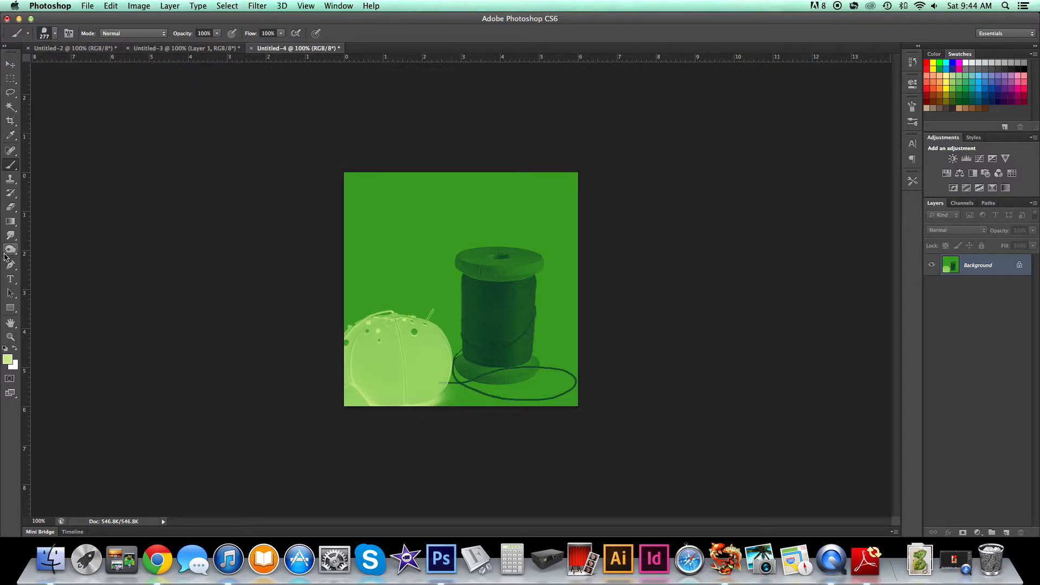
- Replace a pink bobbin stamp with dark purple #3e0f42 as the foreground colour
left_click(7, 359)
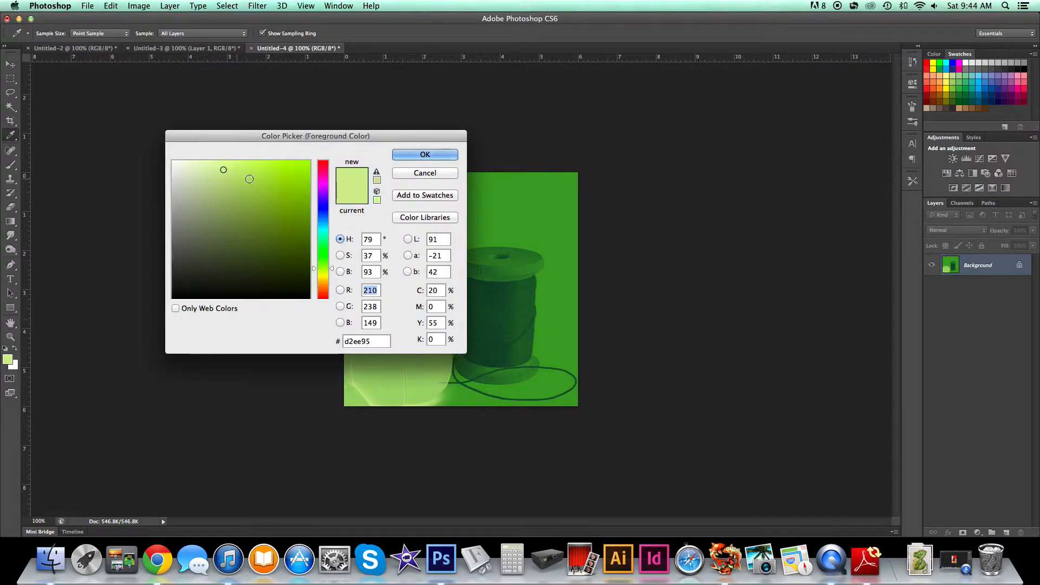
left_click(425, 154)
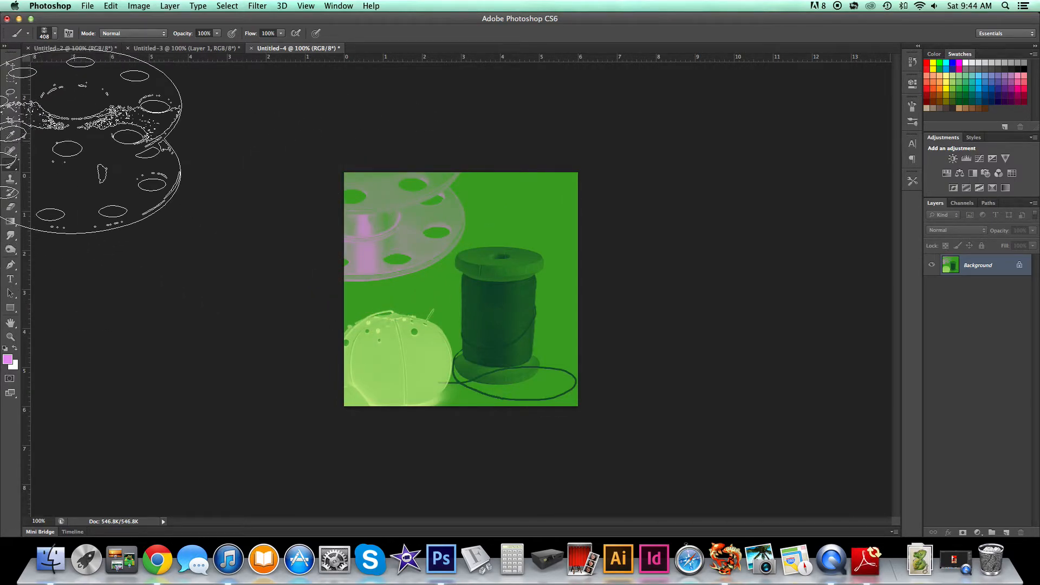
left_click(55, 33)
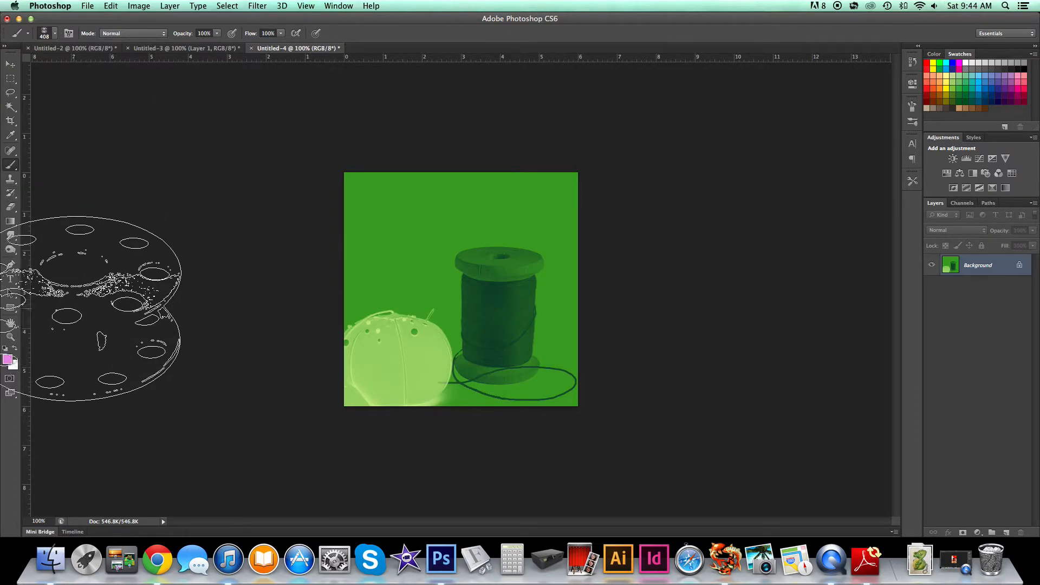
left_click(6, 358)
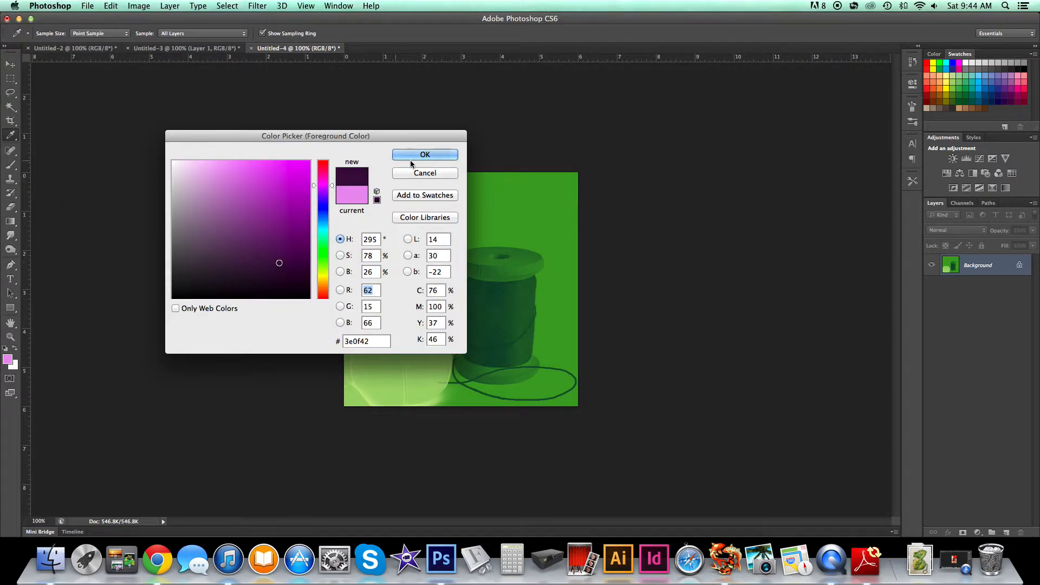
left_click(425, 154)
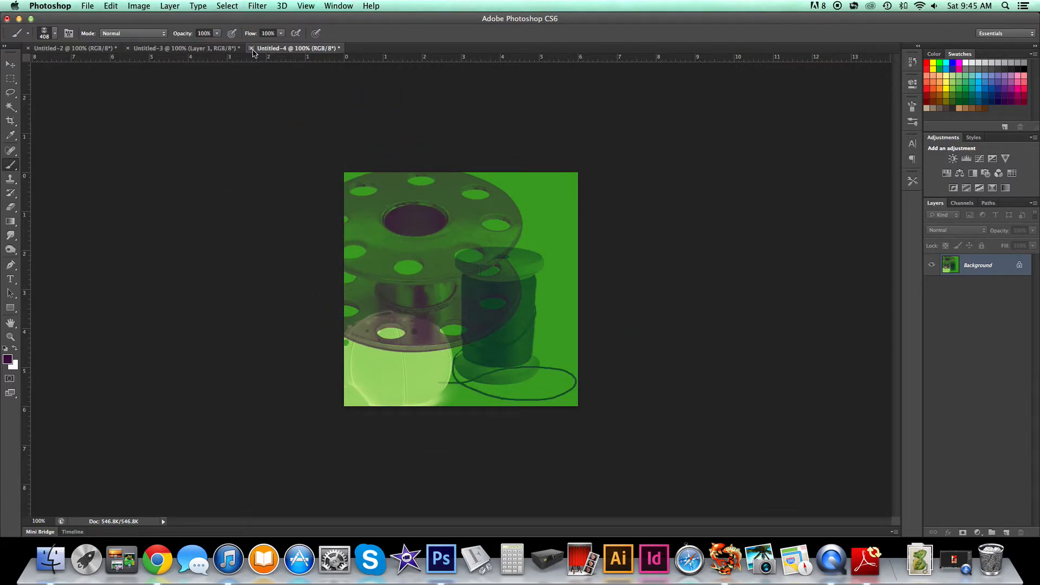
- Create a blank white document measuring 10 × 10 inches
left_click(87, 5)
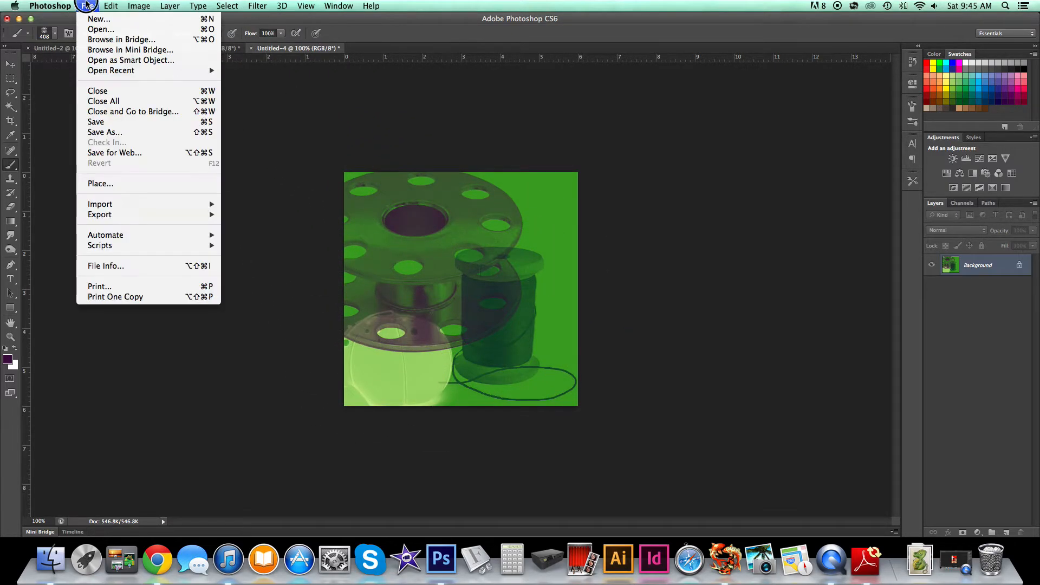
left_click(98, 18)
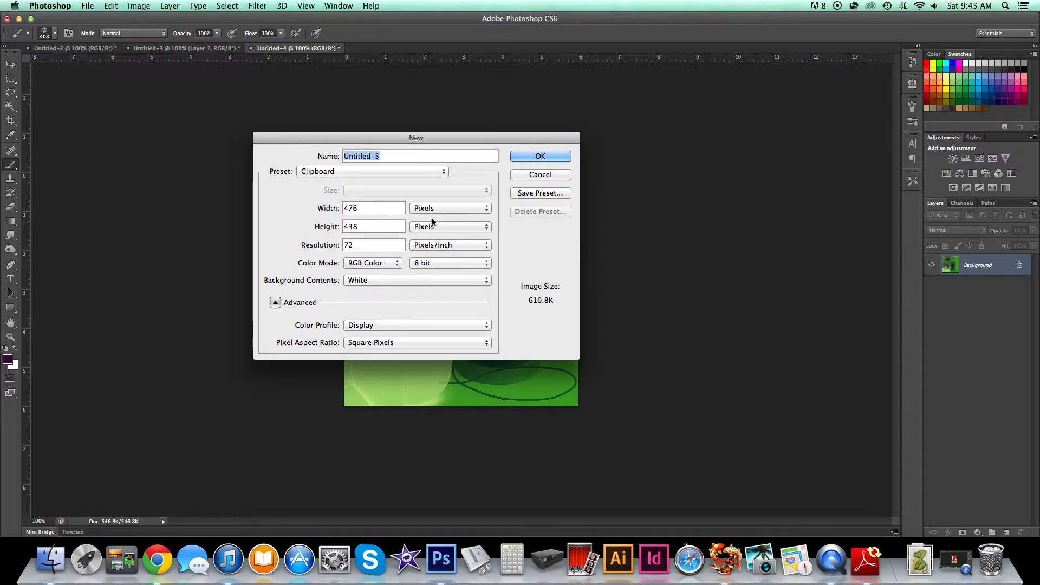
left_click(450, 208)
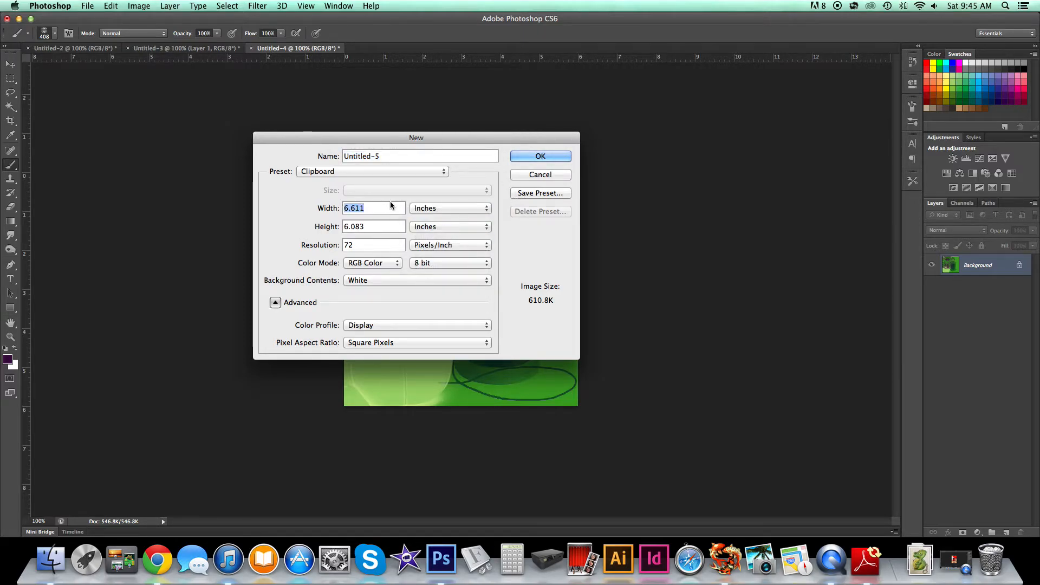
type("10")
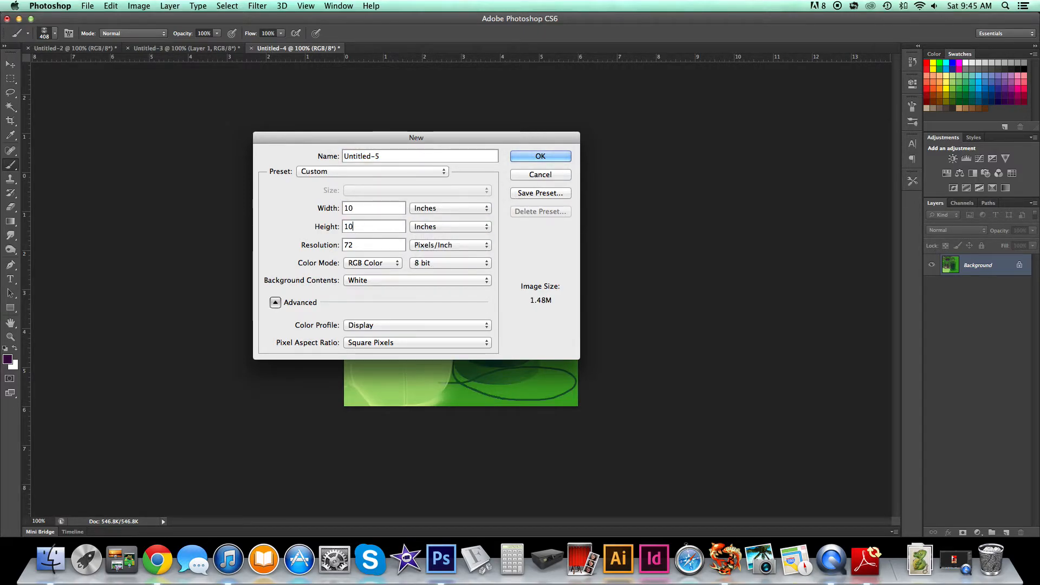
left_click(540, 156)
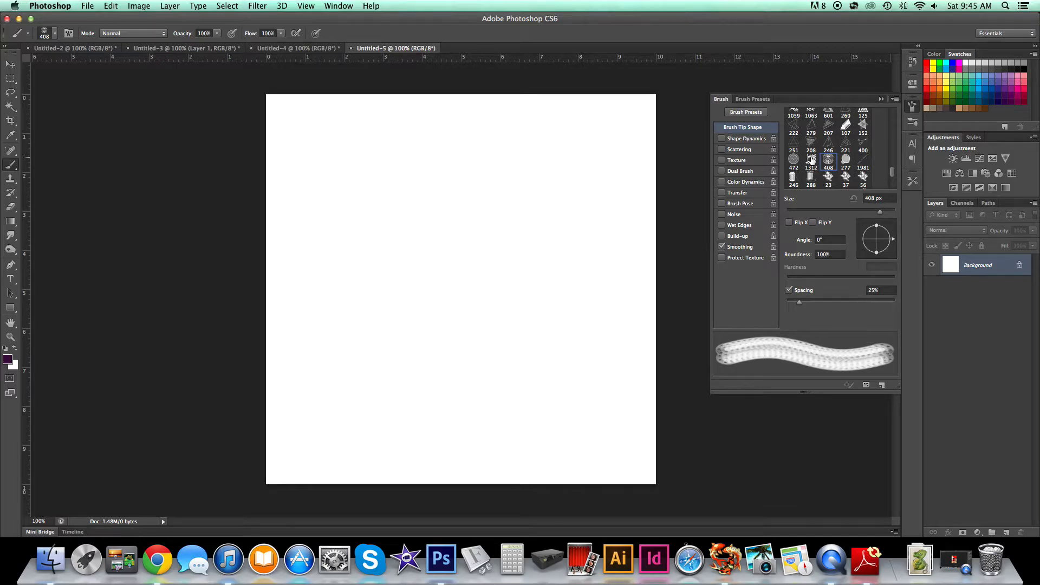
- Select the sewing machine brush tip and reduce its size to 395 px
left_click(810, 165)
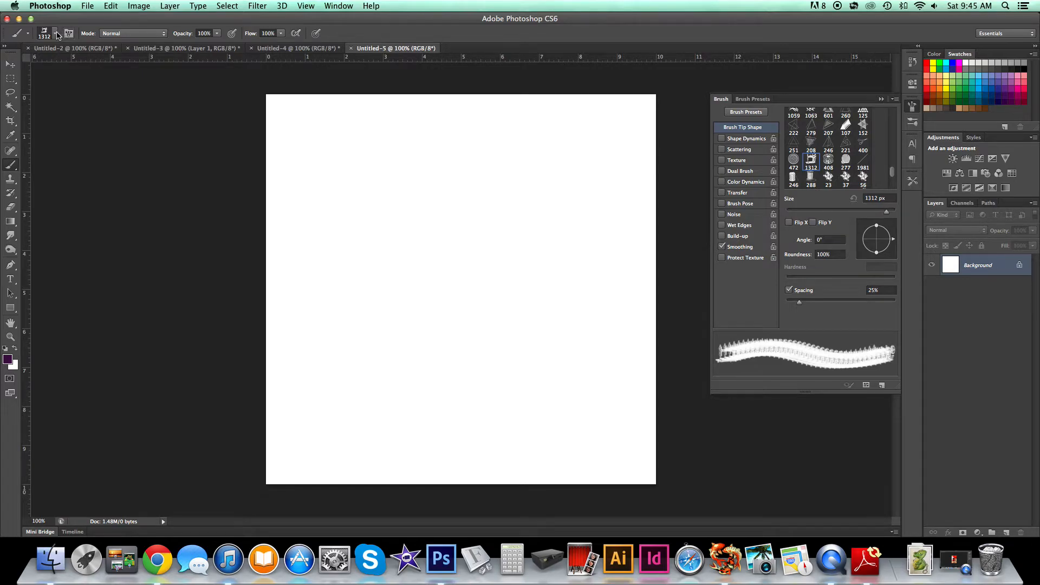
left_click(38, 33)
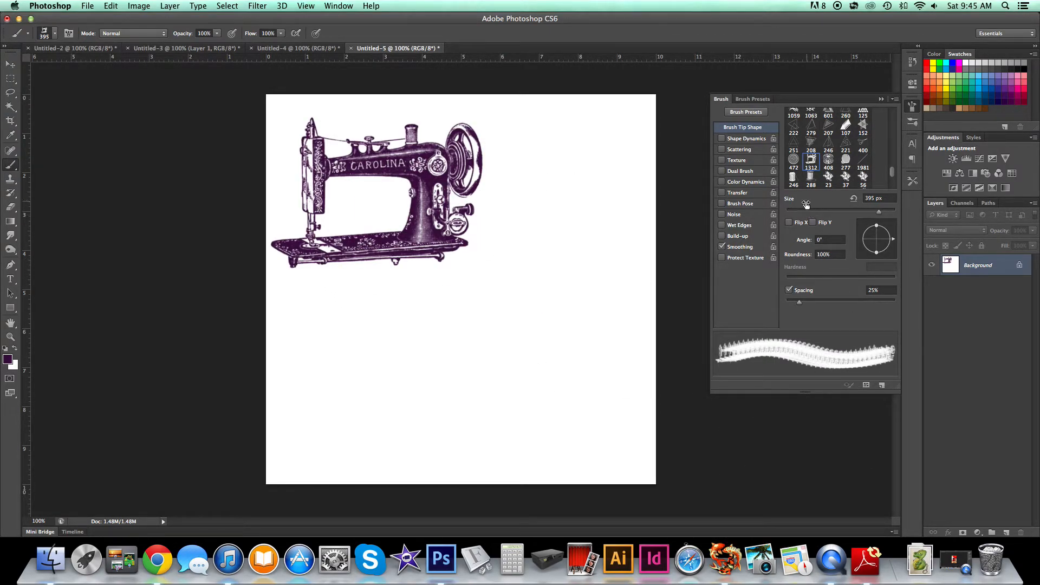
left_click(881, 99)
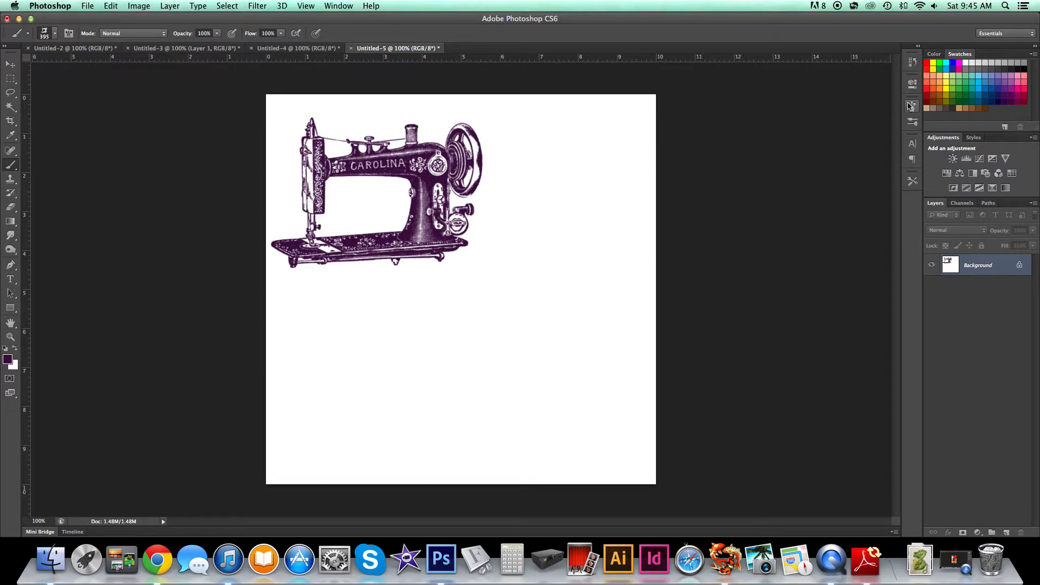
left_click(911, 106)
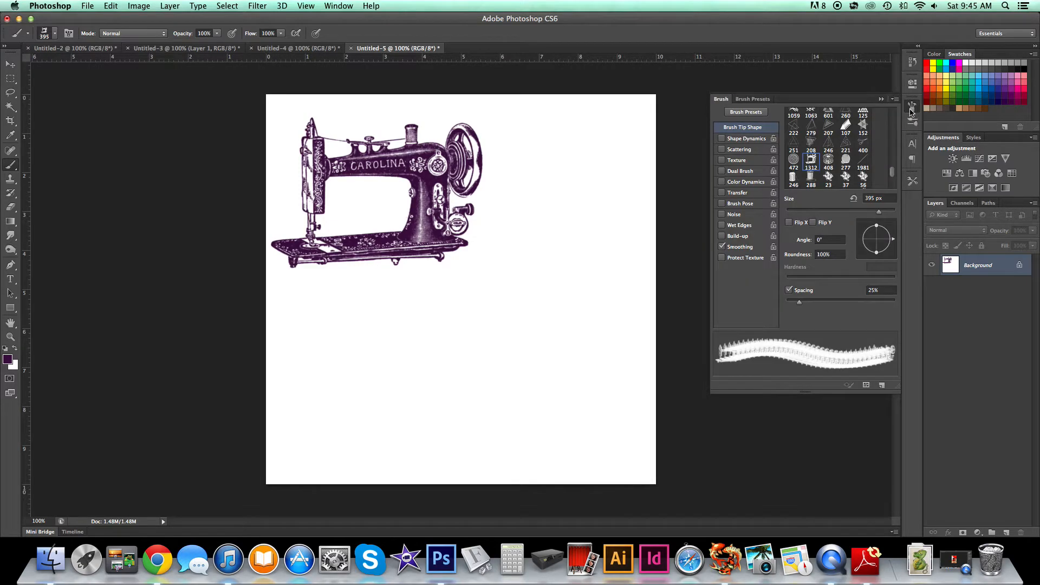
mouse_move(884, 218)
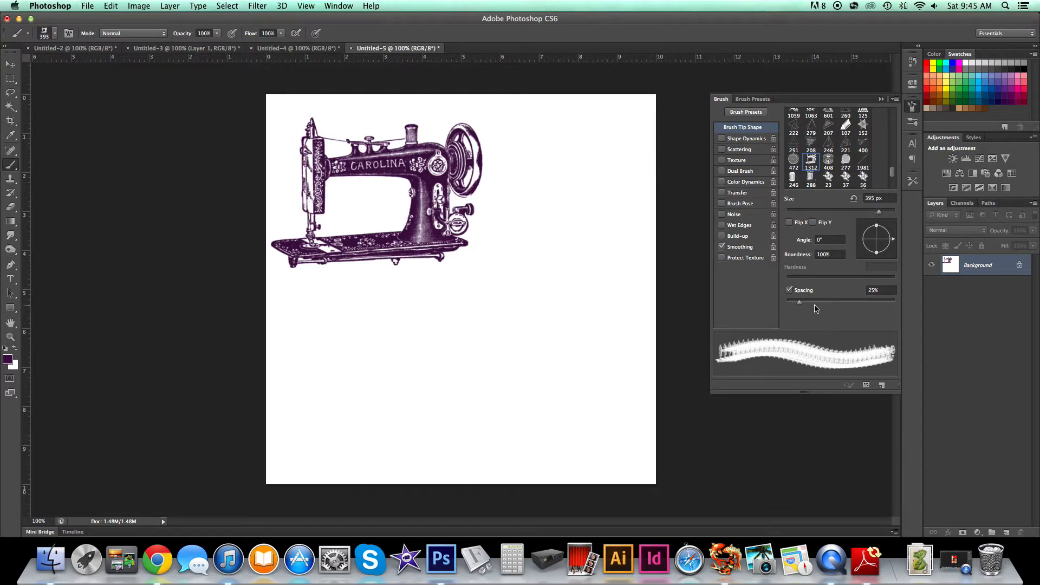
mouse_move(879, 354)
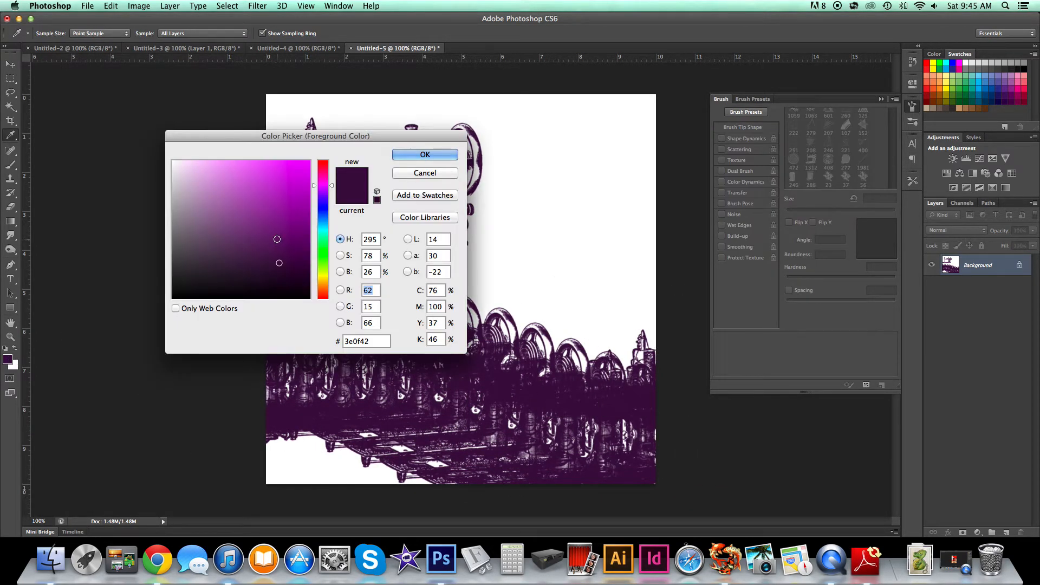
- Confirm bright magenta as the colour and widen the sewing machine brush spacing to 171%
left_click(425, 153)
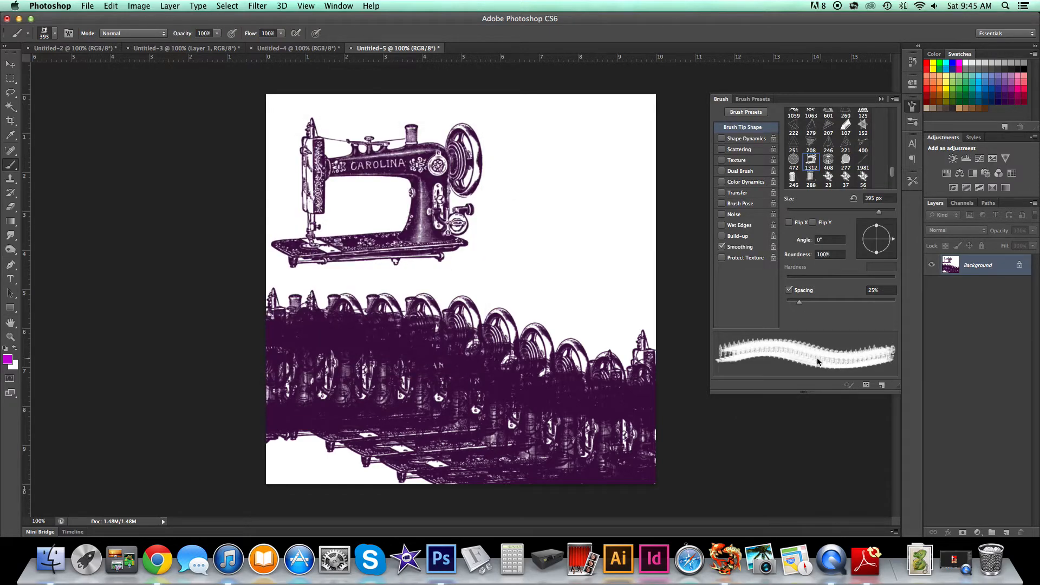
left_click_drag(798, 303, 848, 304)
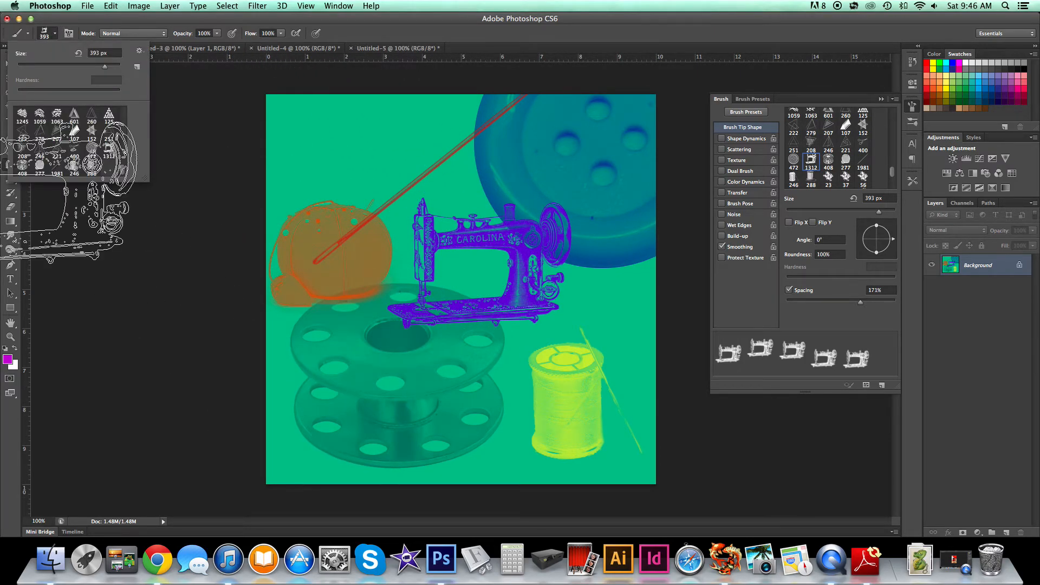
- Stamp the thread spool brush in magenta #c306d4 near the canvas's top left
left_click(810, 178)
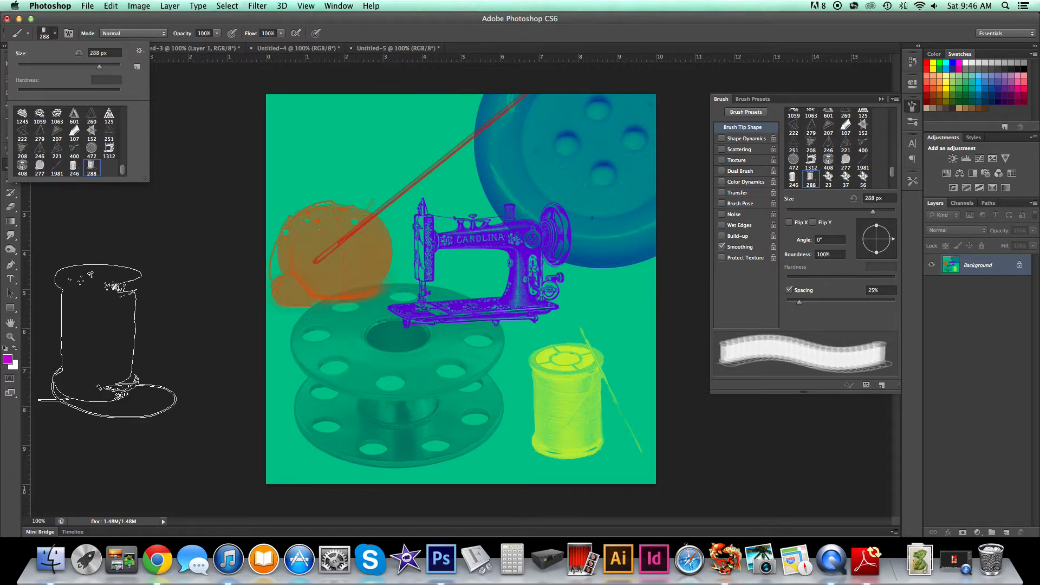
left_click(7, 360)
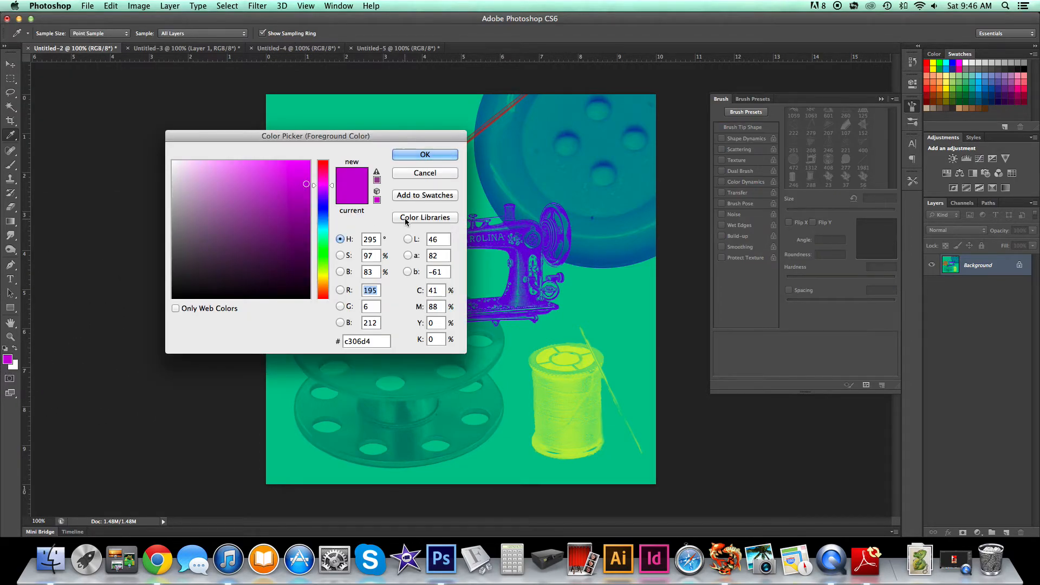
left_click(424, 154)
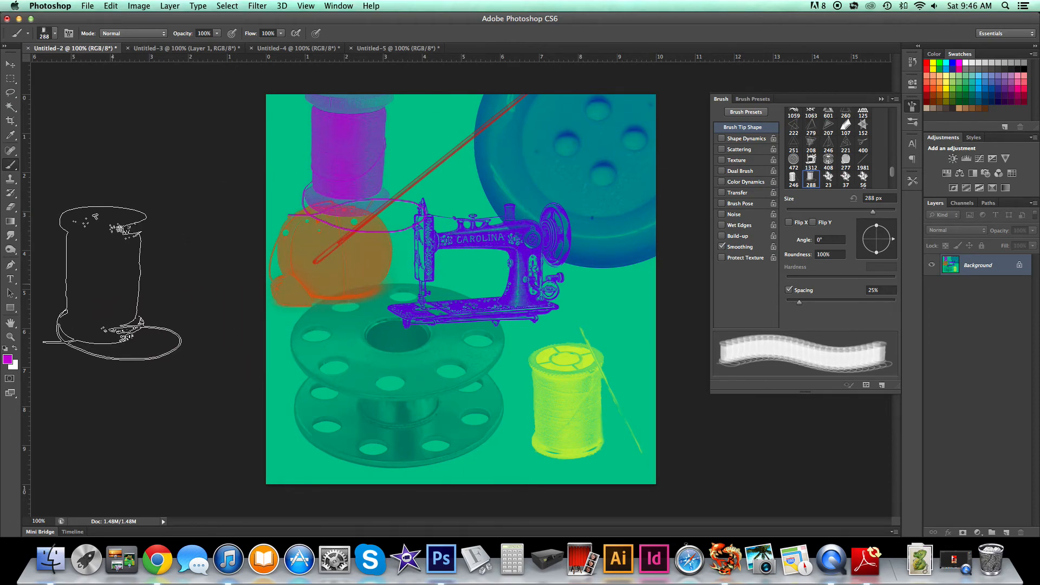
left_click_drag(110, 285, 202, 464)
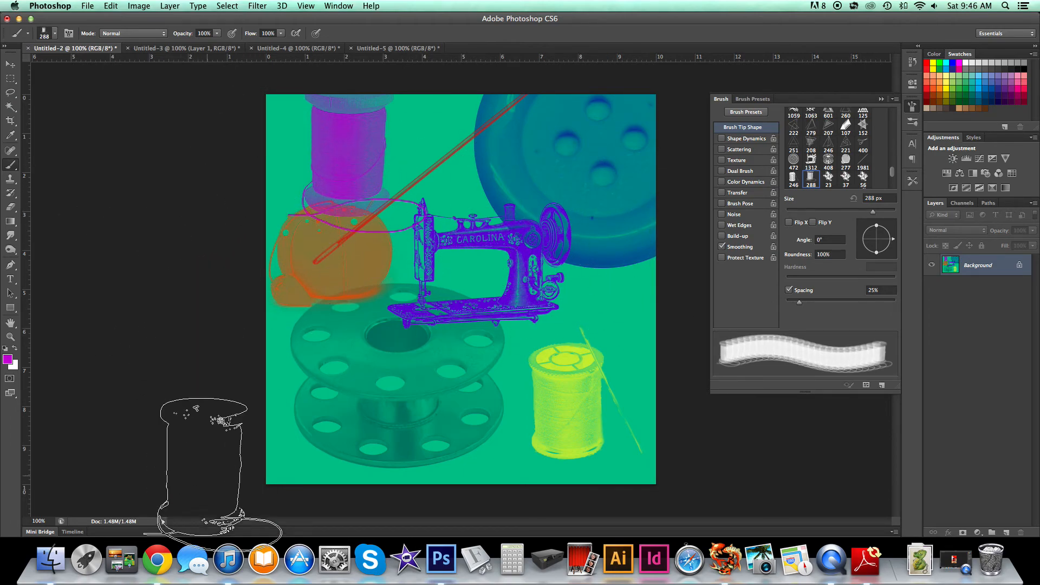